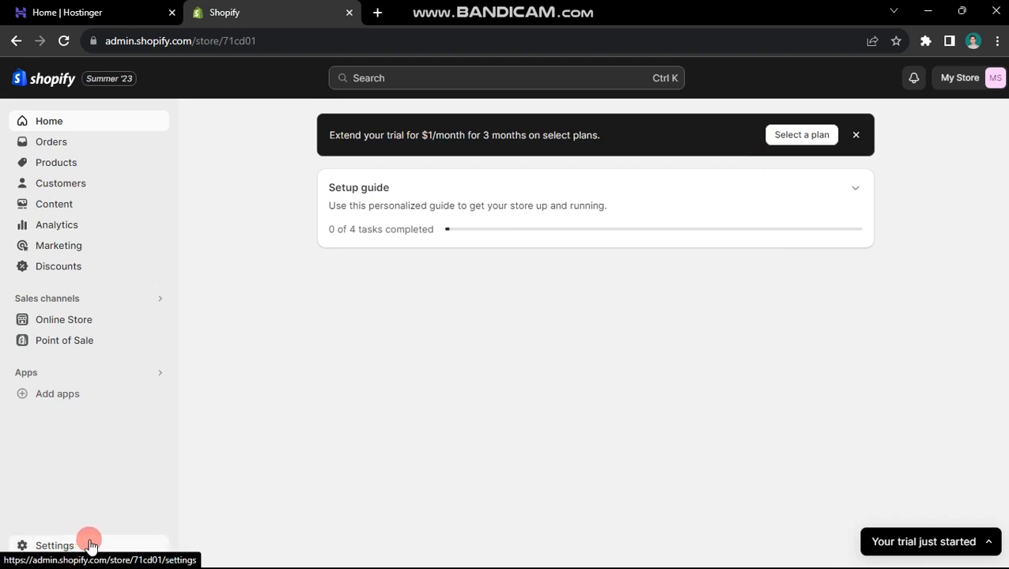
From Settings > Domains, begin connecting the existing domain sargodhatime.com and continue to its setup
{"action": "left_click", "coordinate": [52, 546]}
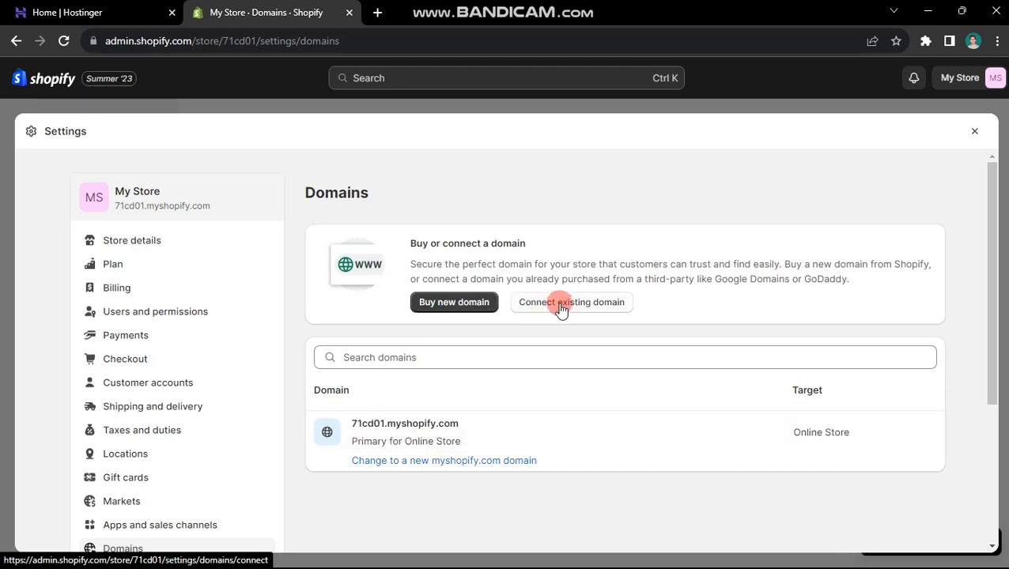
{"action": "left_click", "coordinate": [572, 302]}
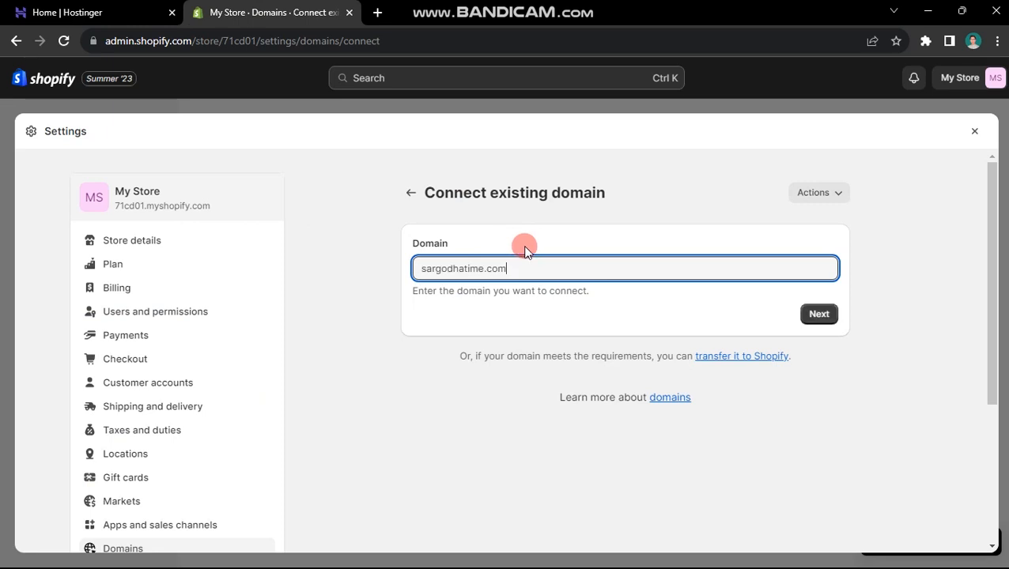
{"action": "left_click", "coordinate": [819, 313]}
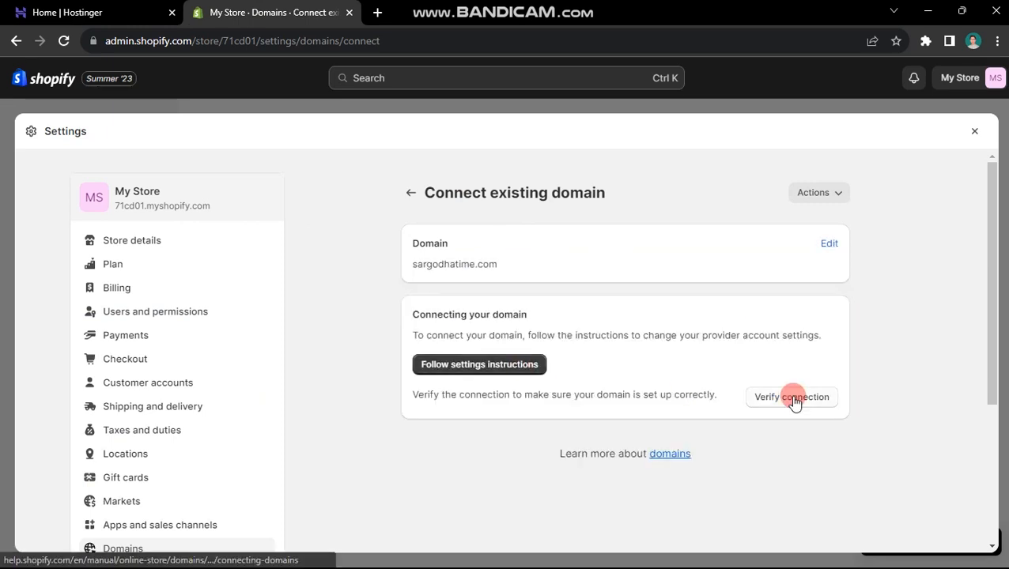
Verify the connection to reveal the required A and CNAME values, then switch to Hostinger's DNS records
{"action": "left_click", "coordinate": [792, 398]}
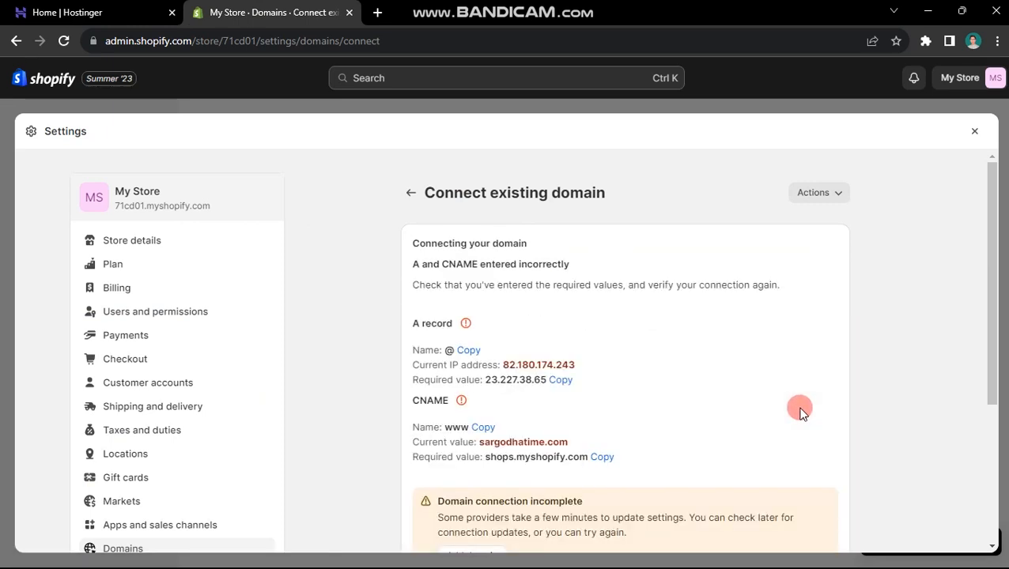
{"action": "scroll", "scroll_direction": "down", "scroll_amount": 3}
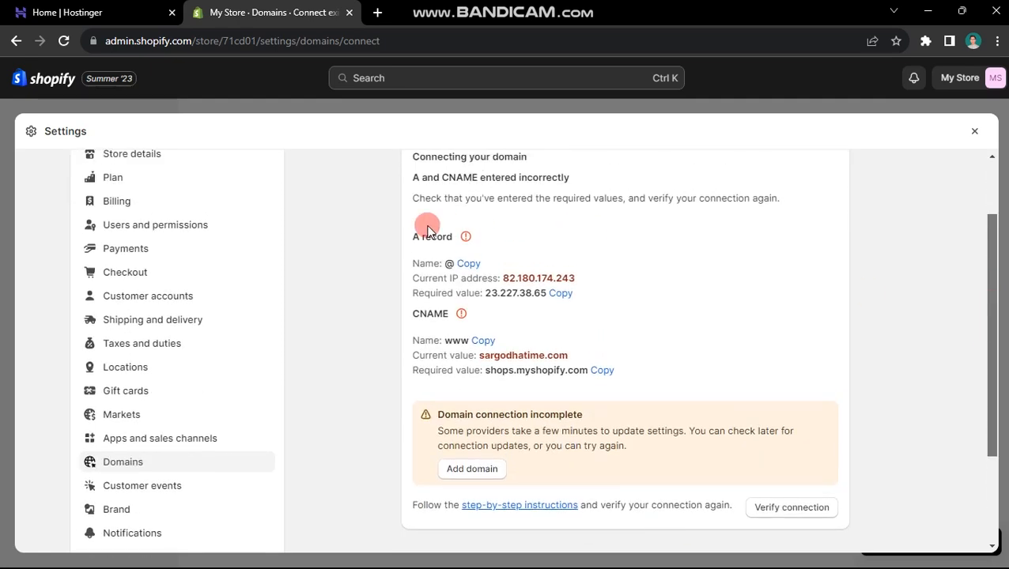
{"action": "triple_click", "coordinate": [490, 177]}
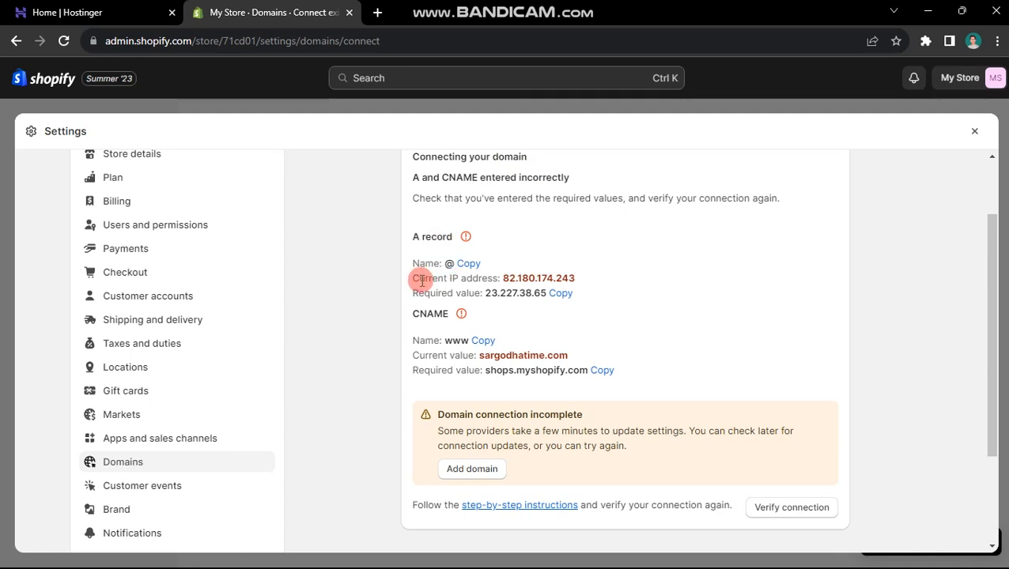
{"action": "left_click", "coordinate": [92, 13]}
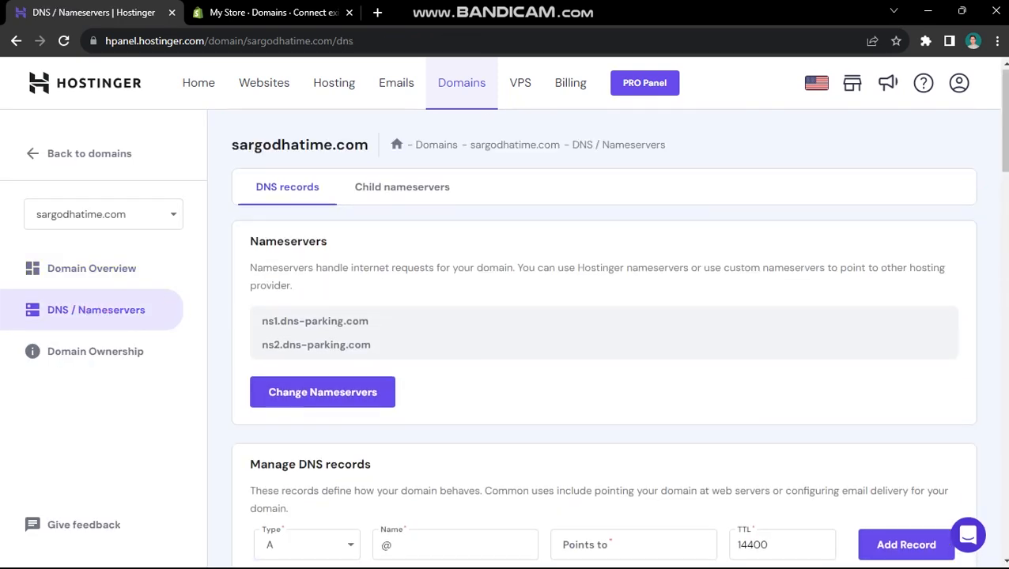
Add an A record with Name @ pointing the root domain to 23.227.38.65
{"action": "left_click", "coordinate": [272, 13]}
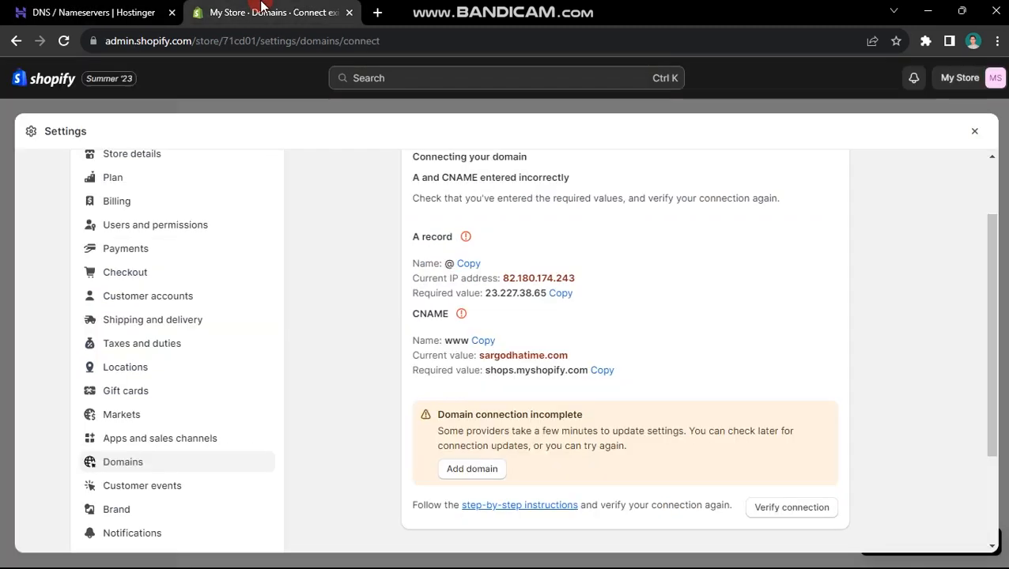
{"action": "left_click", "coordinate": [94, 13]}
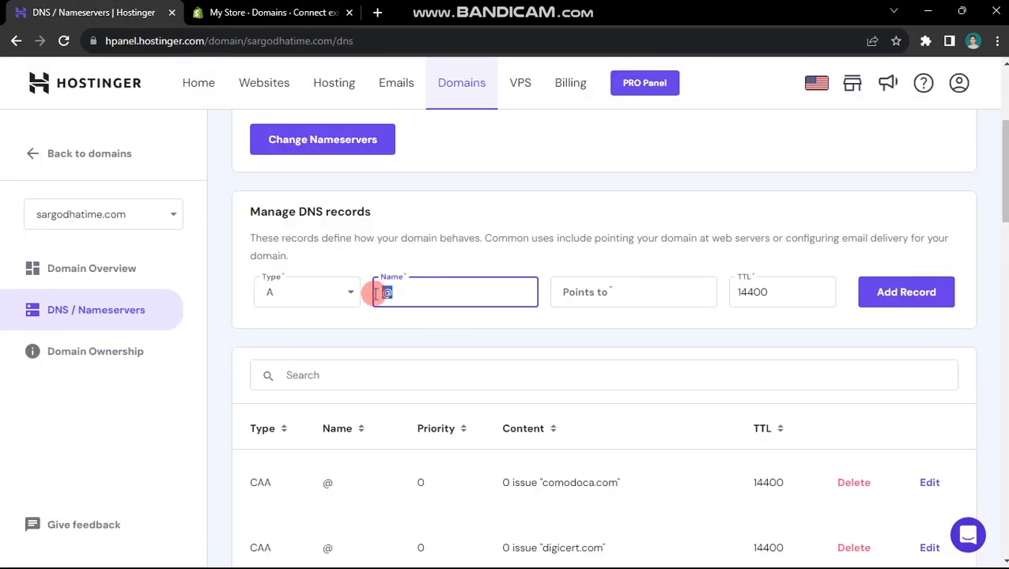
{"action": "left_click", "coordinate": [272, 12]}
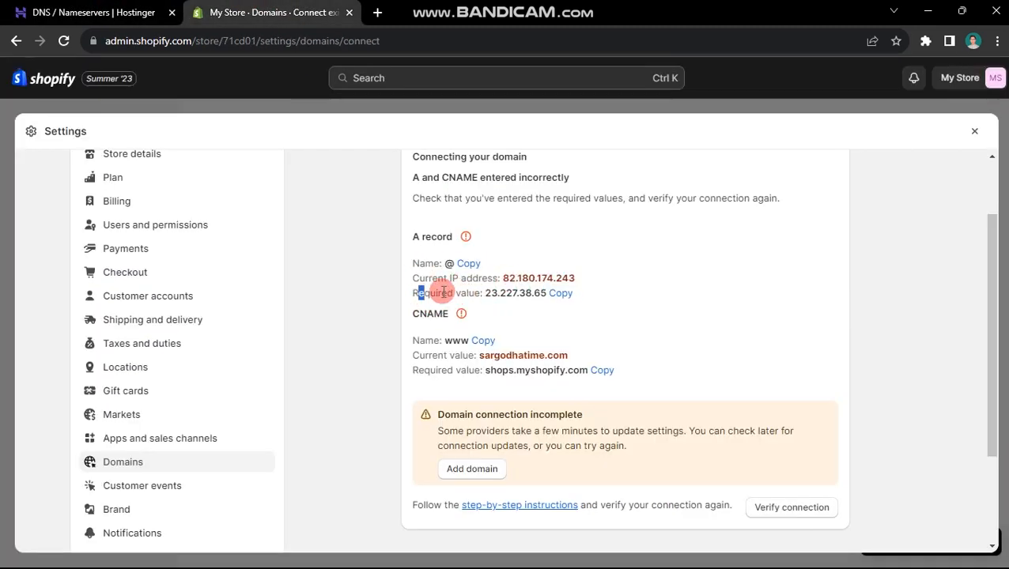
{"action": "left_click", "coordinate": [95, 13]}
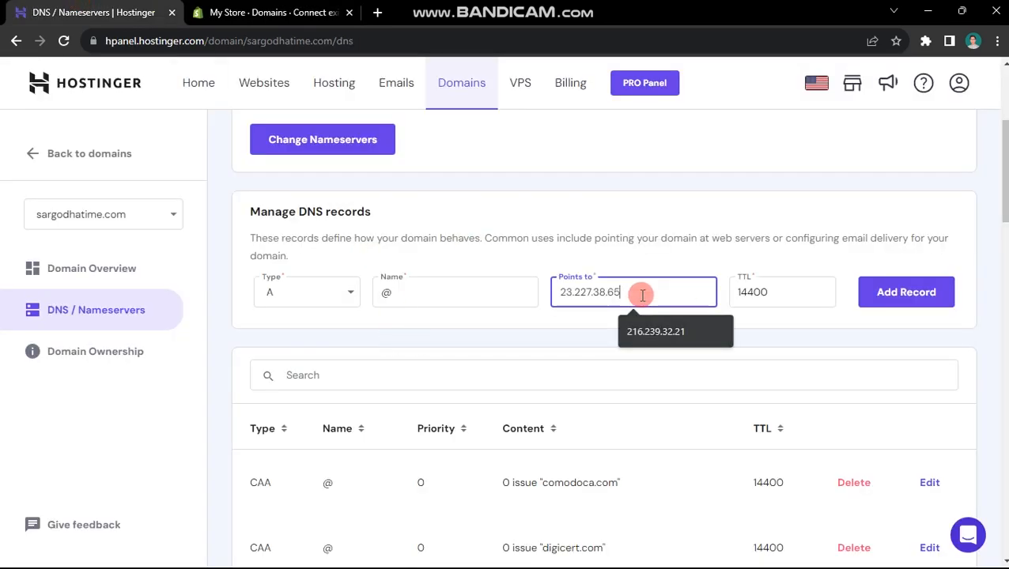
{"action": "left_click", "coordinate": [272, 12]}
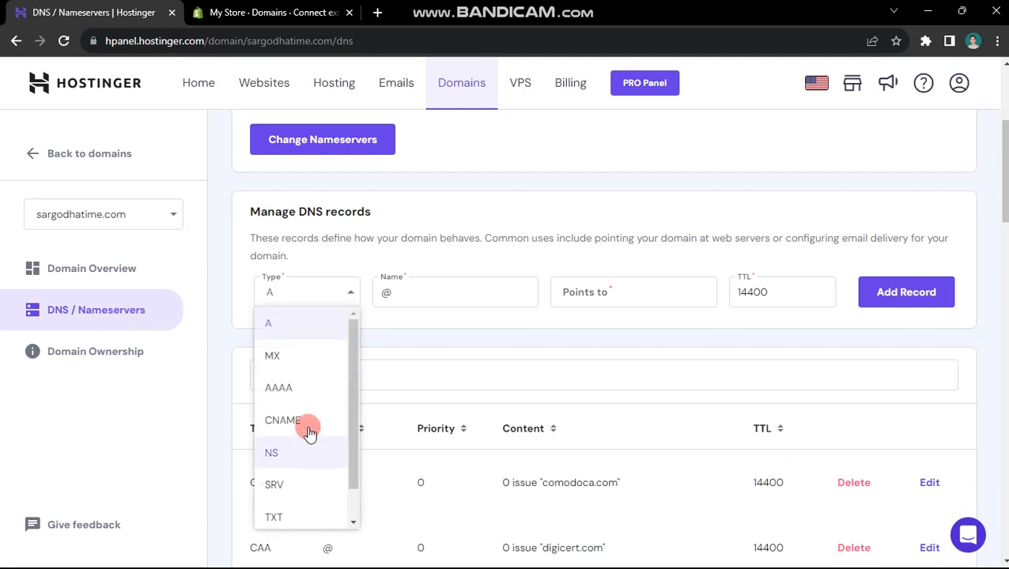
Add a CNAME record named www targeting shops.myshopify.com
{"action": "left_click", "coordinate": [282, 421]}
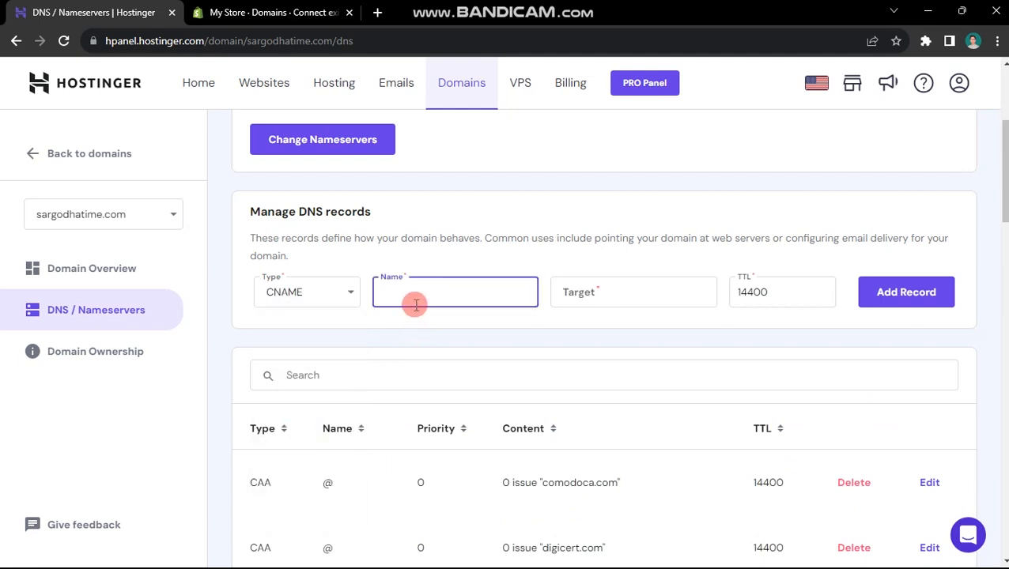
{"action": "left_click", "coordinate": [272, 13]}
{"action": "type", "text": "www"}
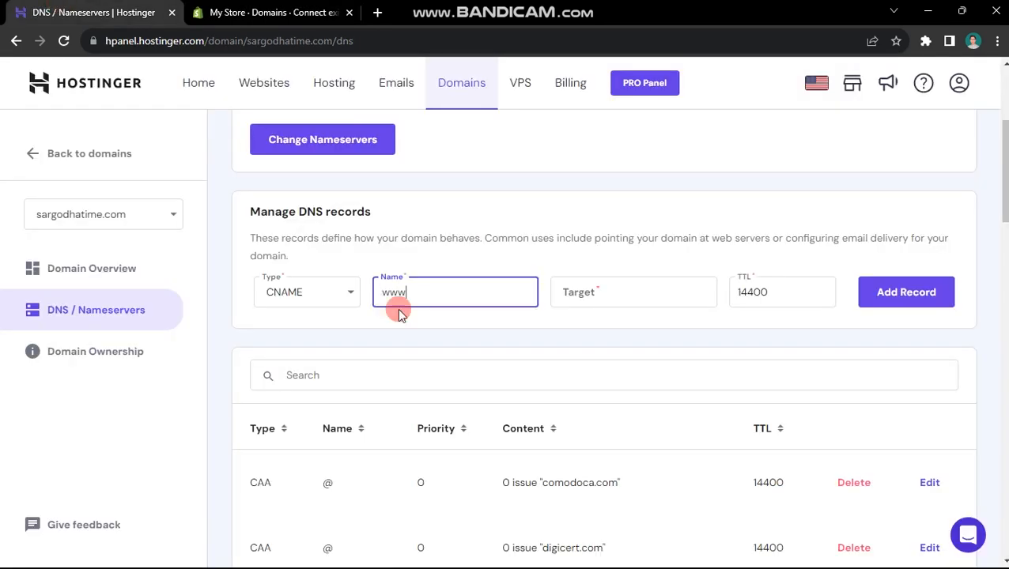
{"action": "left_click", "coordinate": [904, 291]}
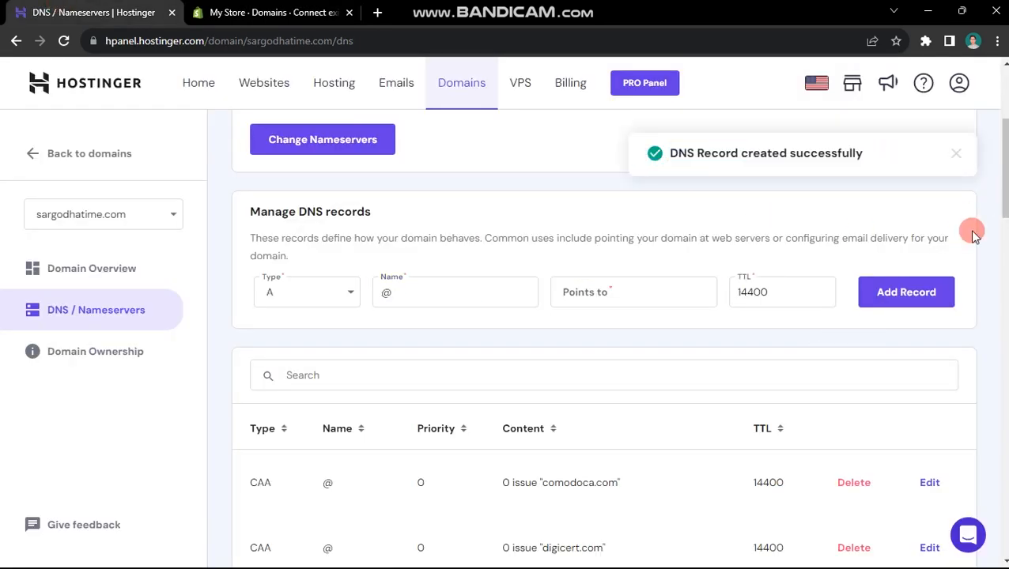
Run Verify connection again in Shopify; it still reports incorrect A and CNAME values
{"action": "left_click", "coordinate": [272, 12]}
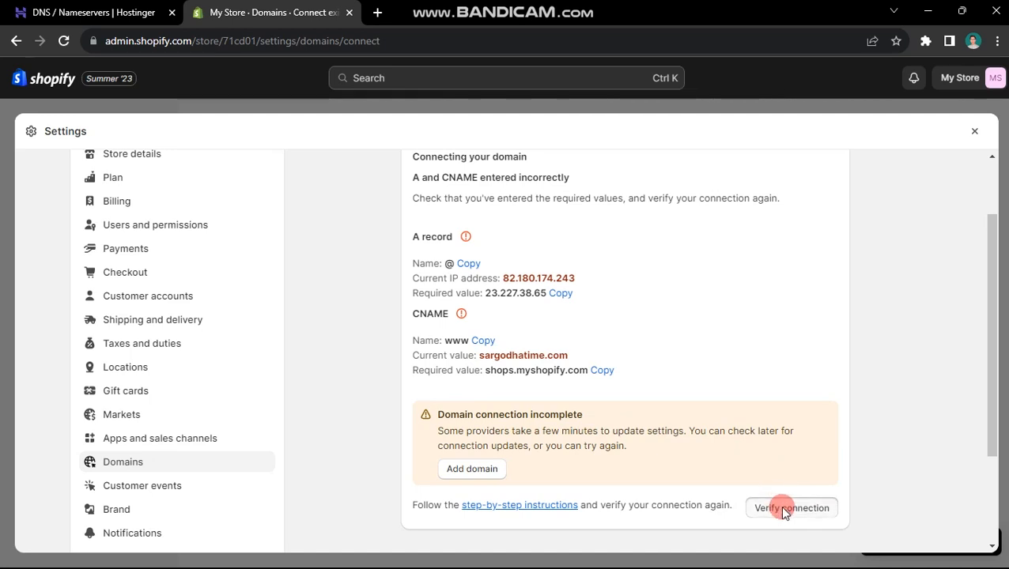
{"action": "left_click", "coordinate": [794, 508]}
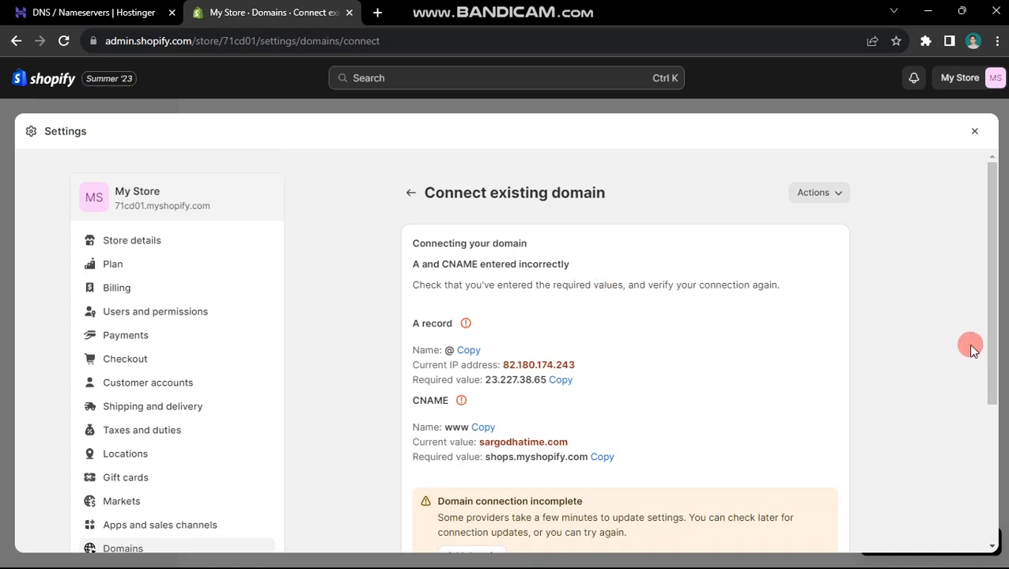
{"action": "scroll", "scroll_direction": "down", "scroll_amount": 3}
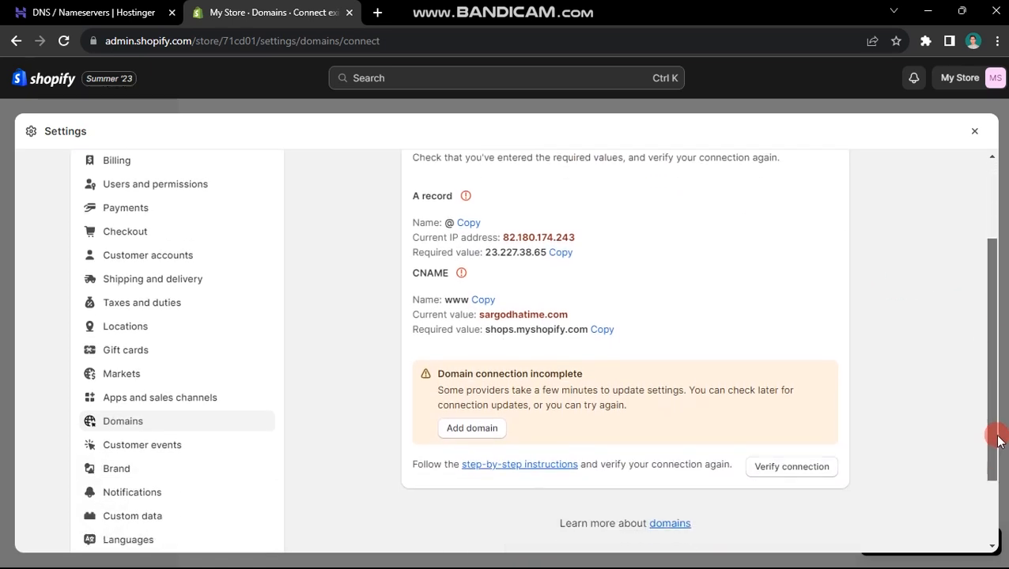
{"action": "scroll", "scroll_direction": "down", "scroll_amount": 3}
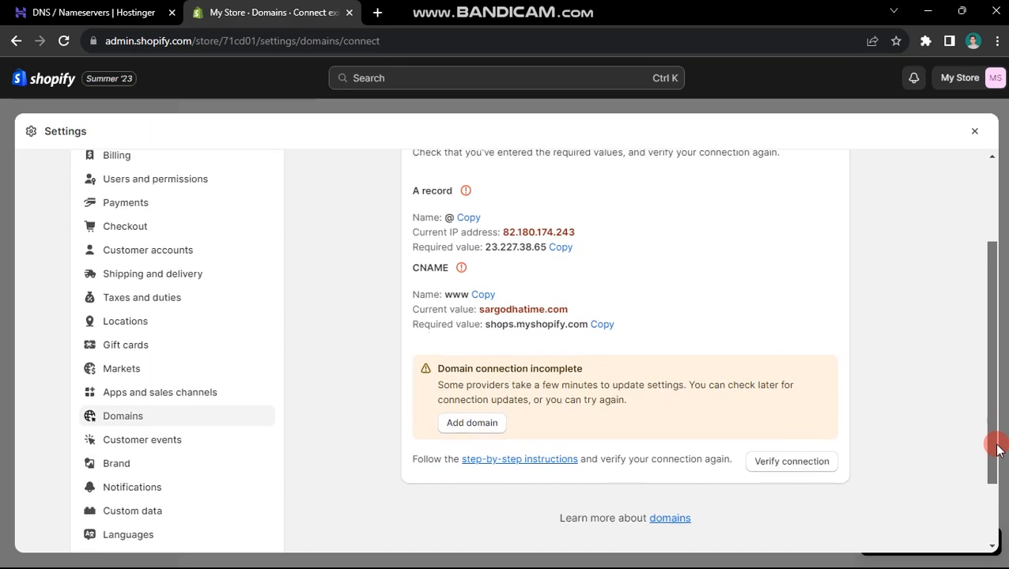